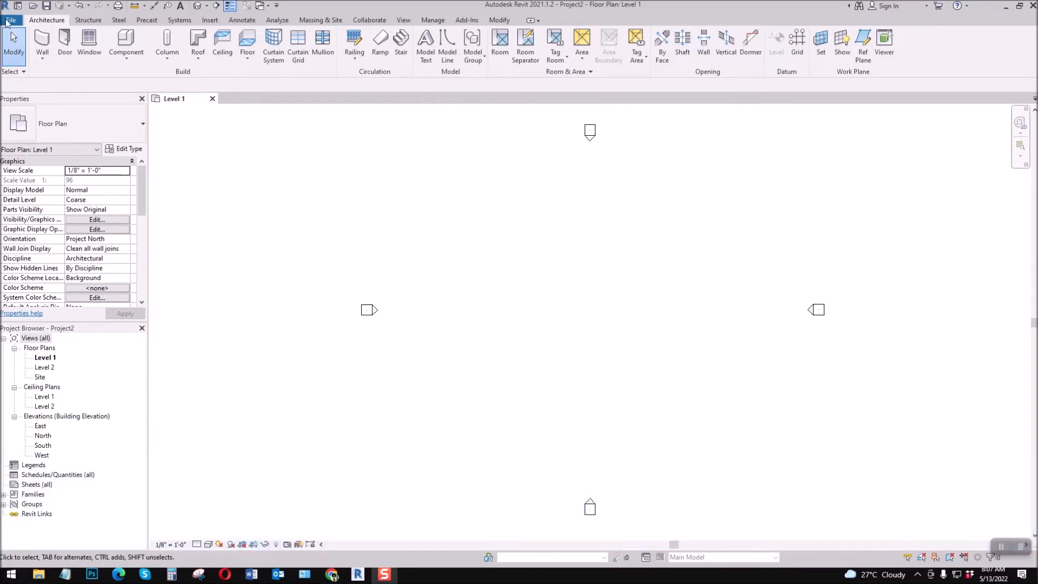
# Reach the User Interface page of the Options dialog from the File menu.
pyautogui.click(11, 20)
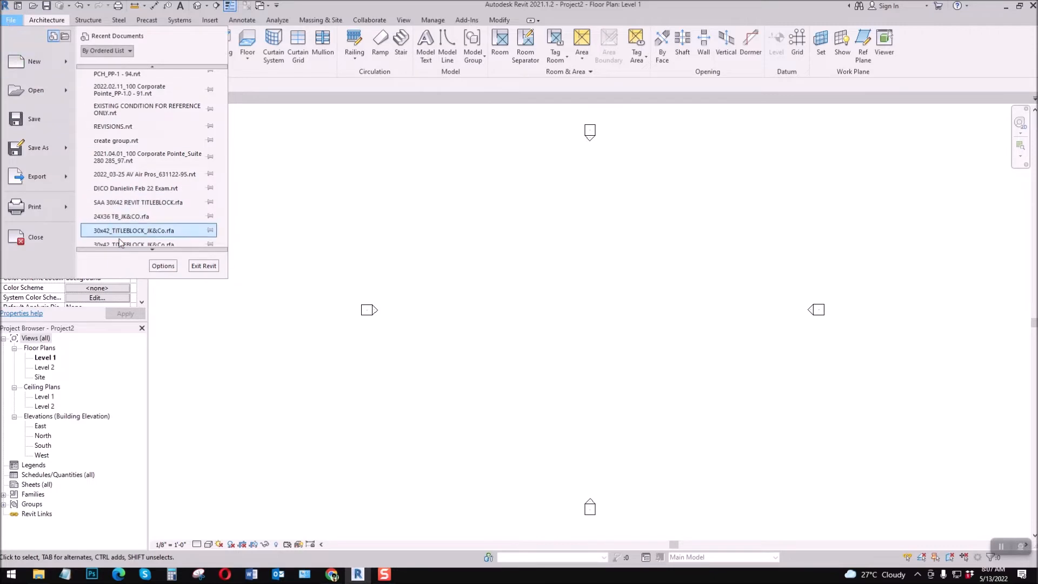
pyautogui.click(162, 266)
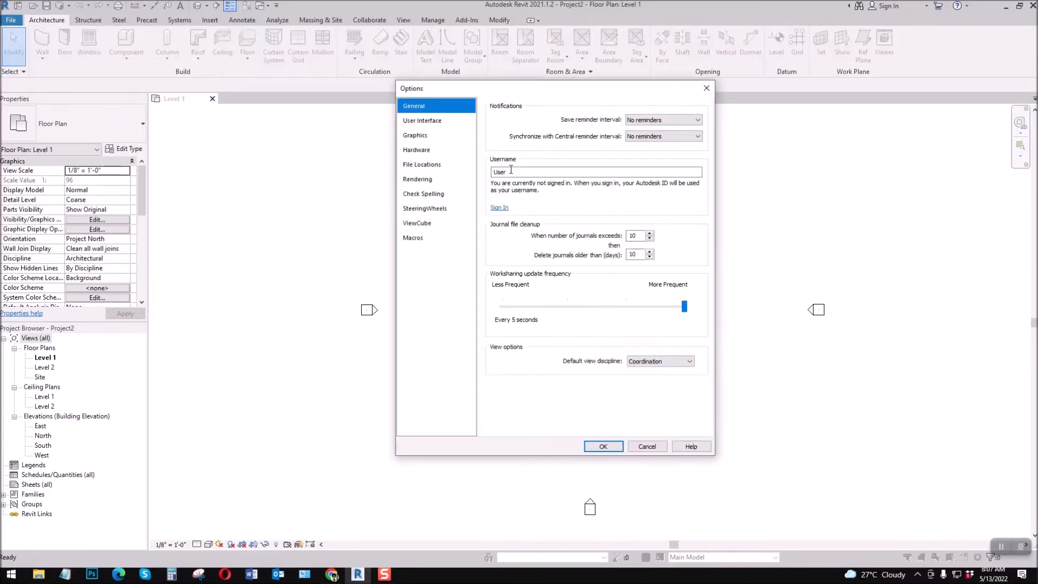
pyautogui.click(422, 120)
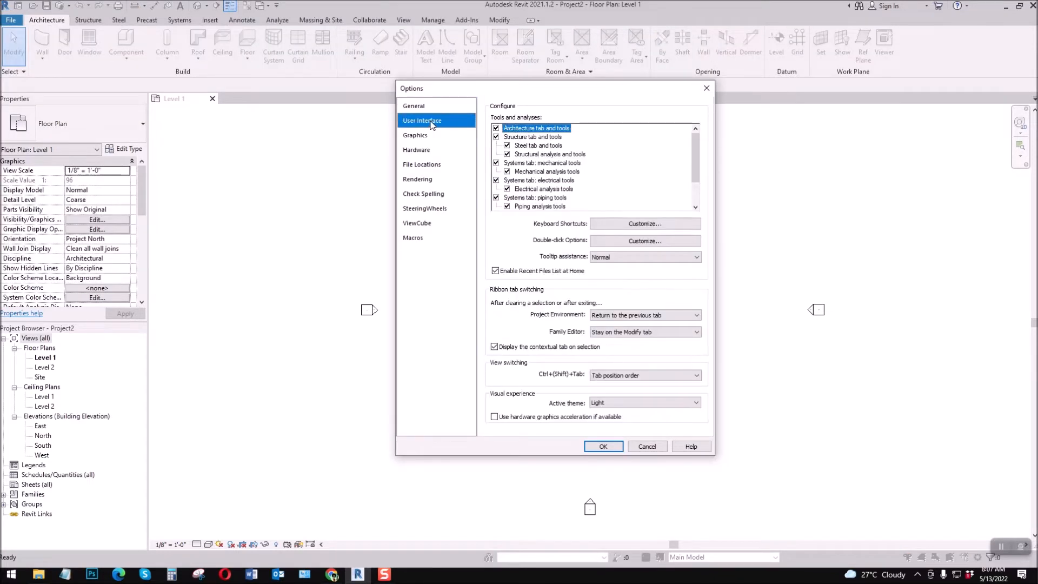
pyautogui.moveTo(563, 232)
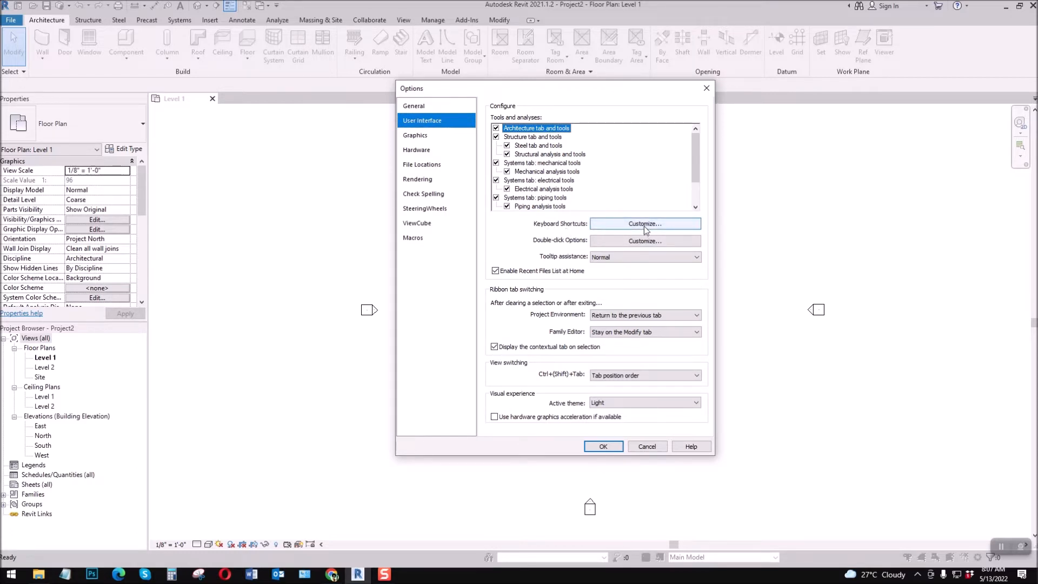
# In Keyboard Shortcuts, search ROOM and assign RTA to Tag All Not Tagged, then save.
pyautogui.click(645, 223)
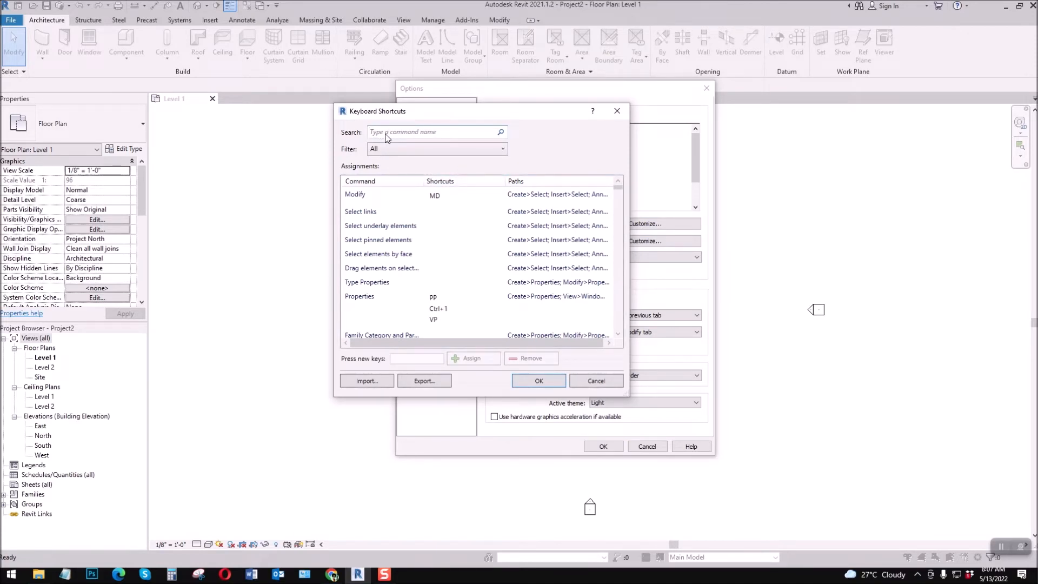
pyautogui.write('R')
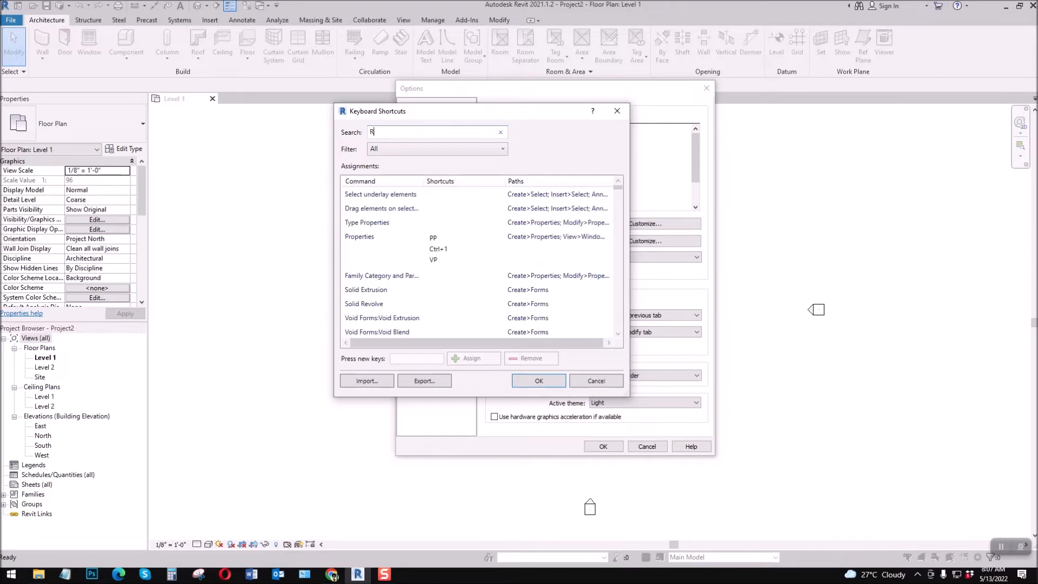
pyautogui.write('OOM')
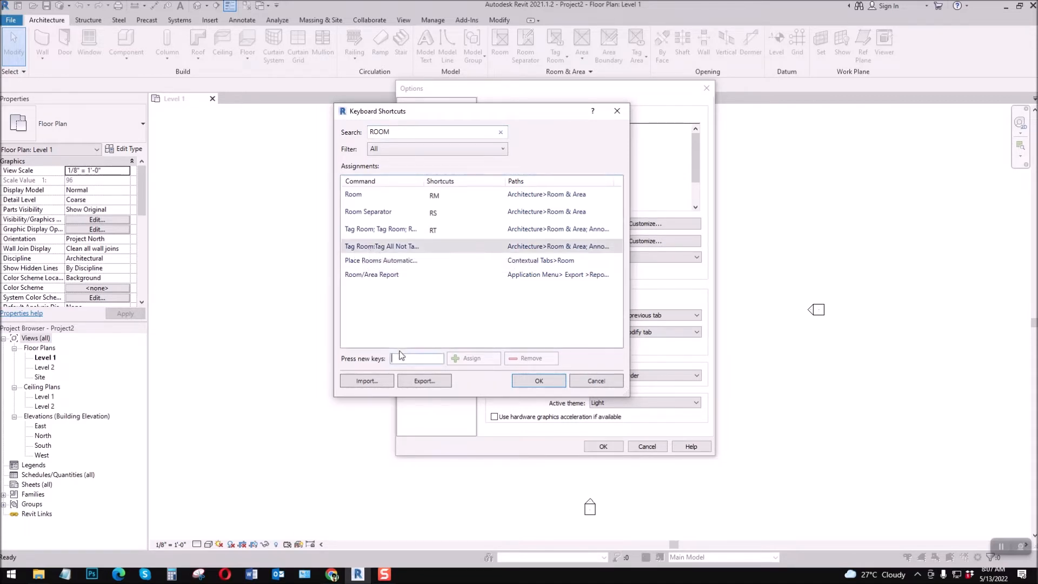
pyautogui.click(415, 358)
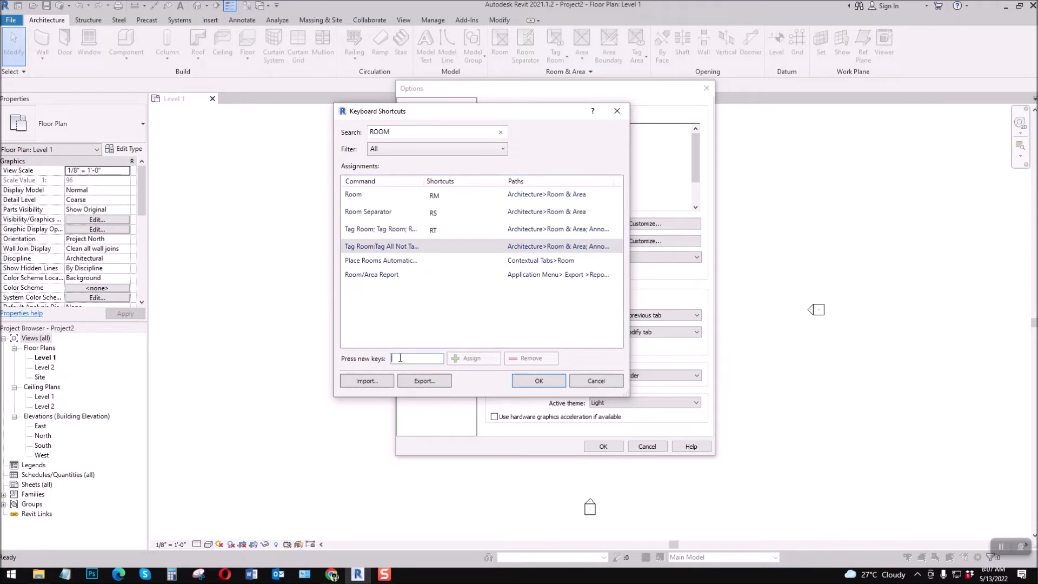
pyautogui.write('RTA')
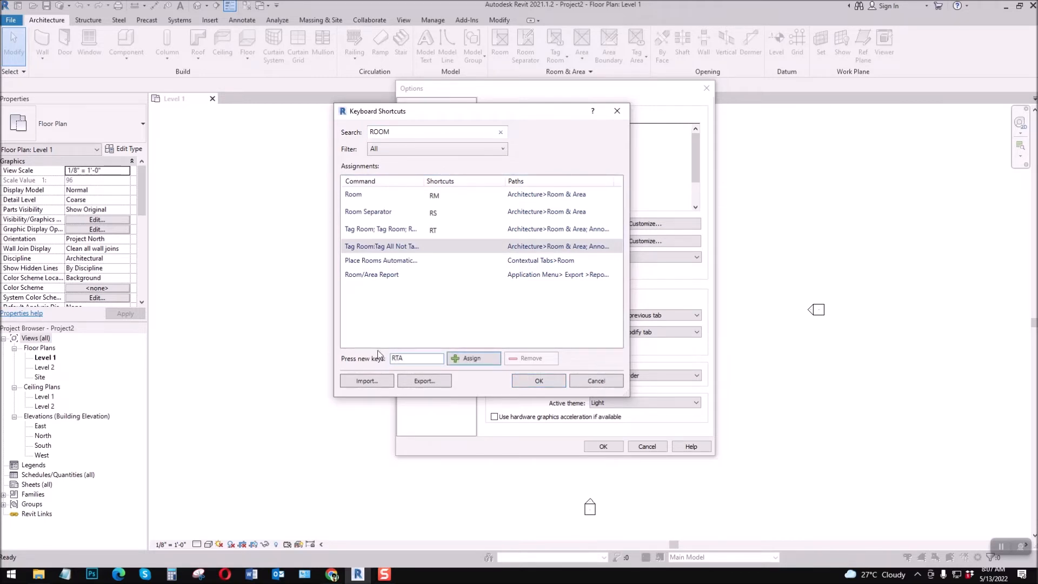
pyautogui.click(472, 358)
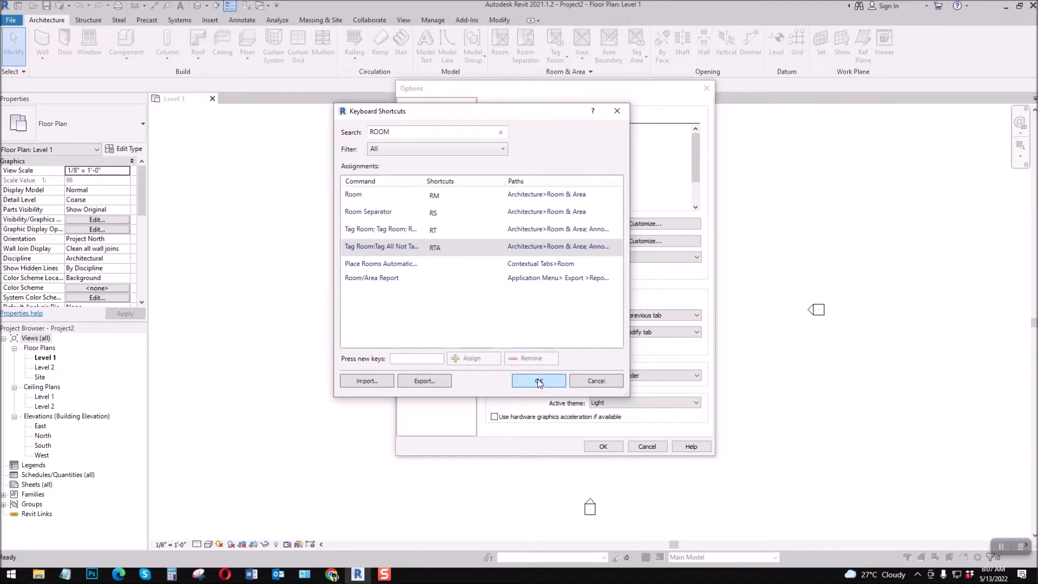
pyautogui.click(539, 381)
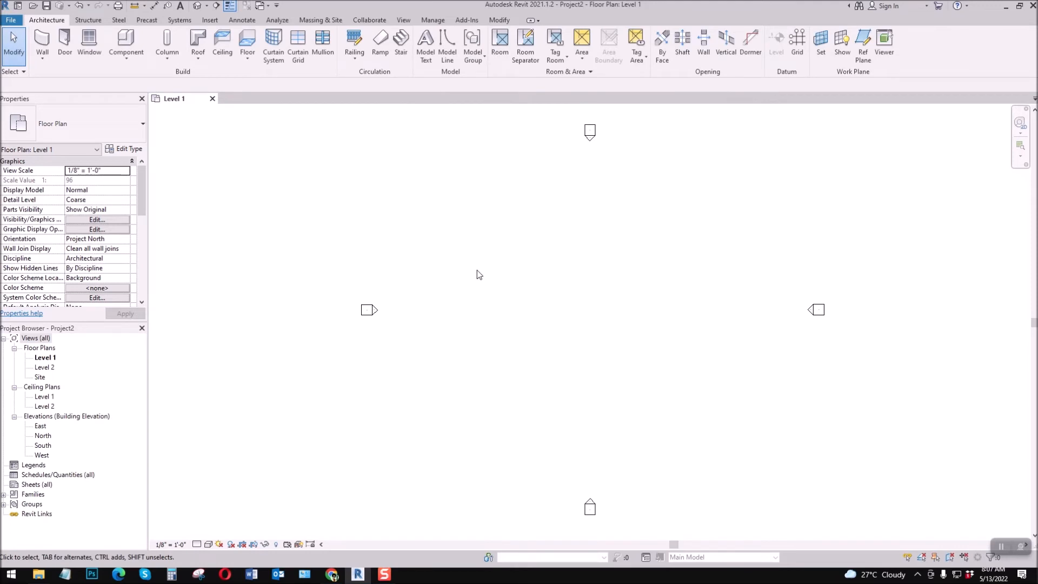
# Reopen the Keyboard Shortcuts dialog with the KS alias from the floor plan.
pyautogui.write('ks')
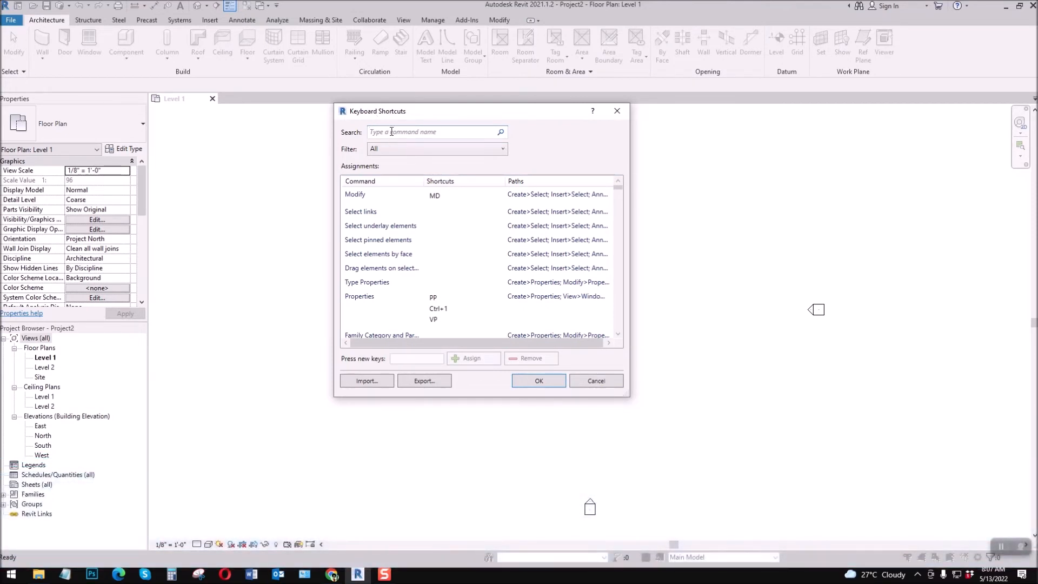
# Search CEILING and assign AC to Auto Ceiling, then search WALL for the next command.
pyautogui.write('CEILING')
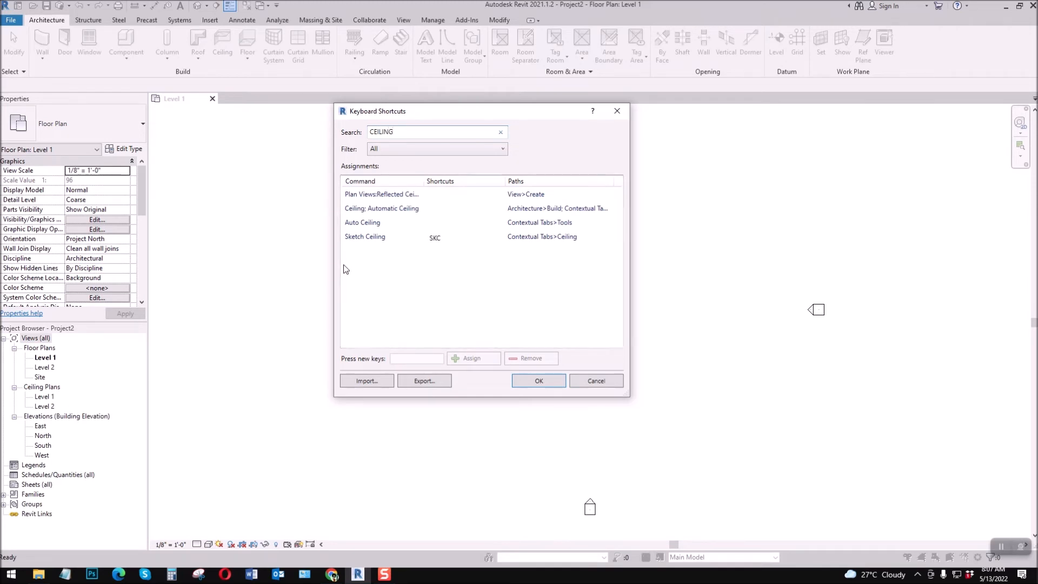
pyautogui.click(362, 221)
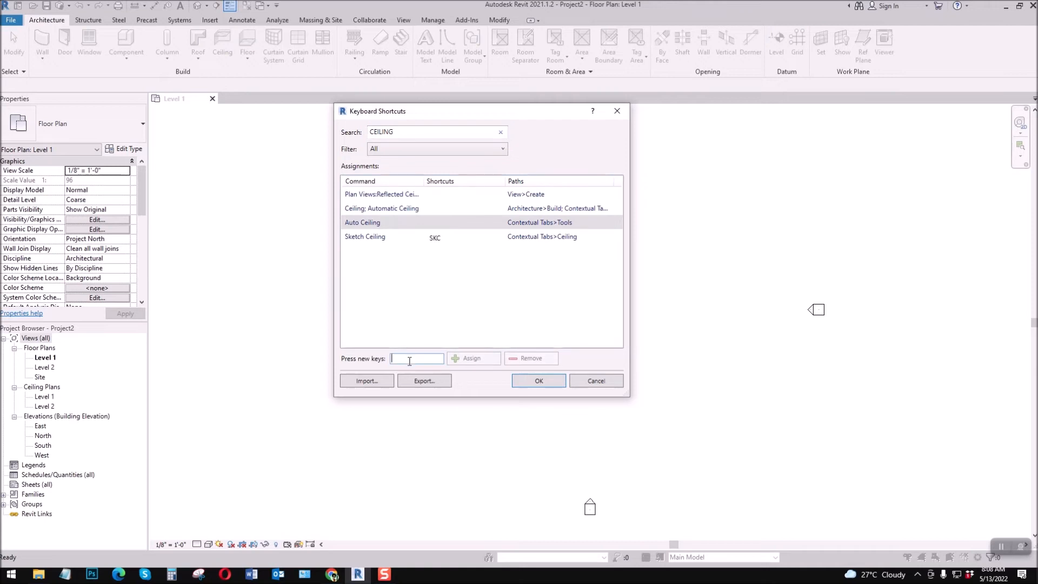
pyautogui.write('AC')
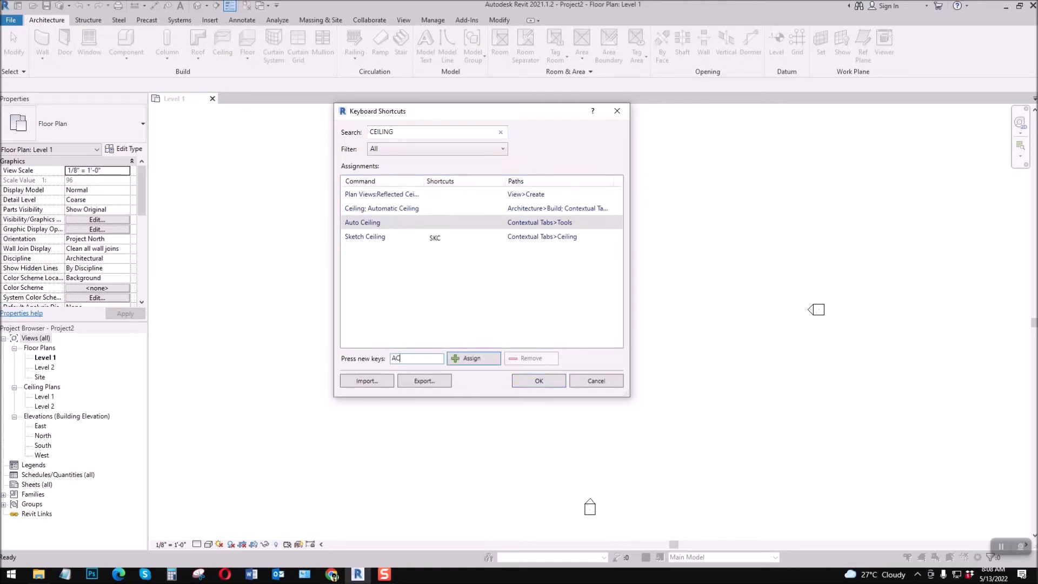
pyautogui.click(472, 358)
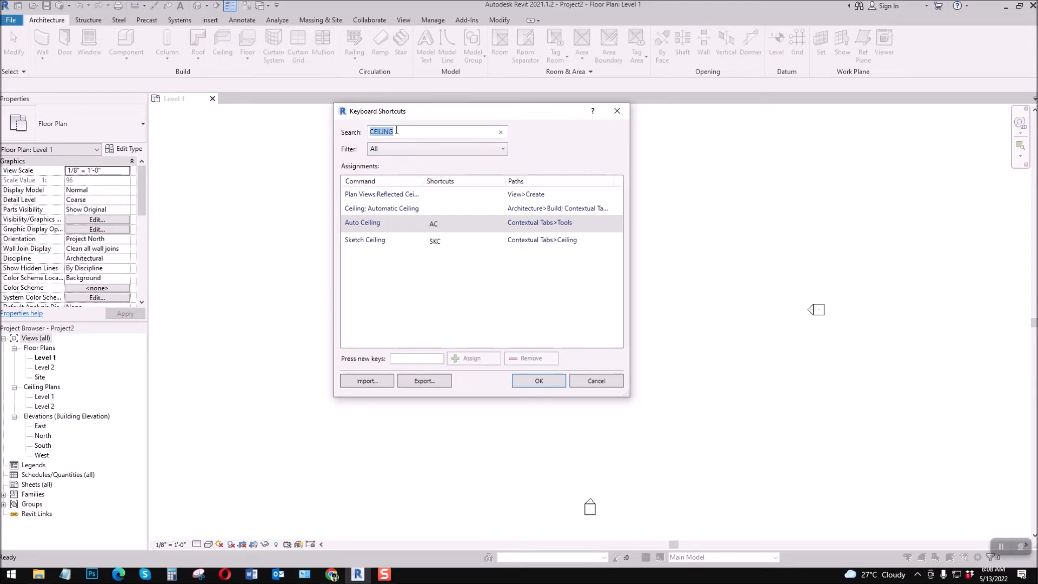
pyautogui.write('WALL')
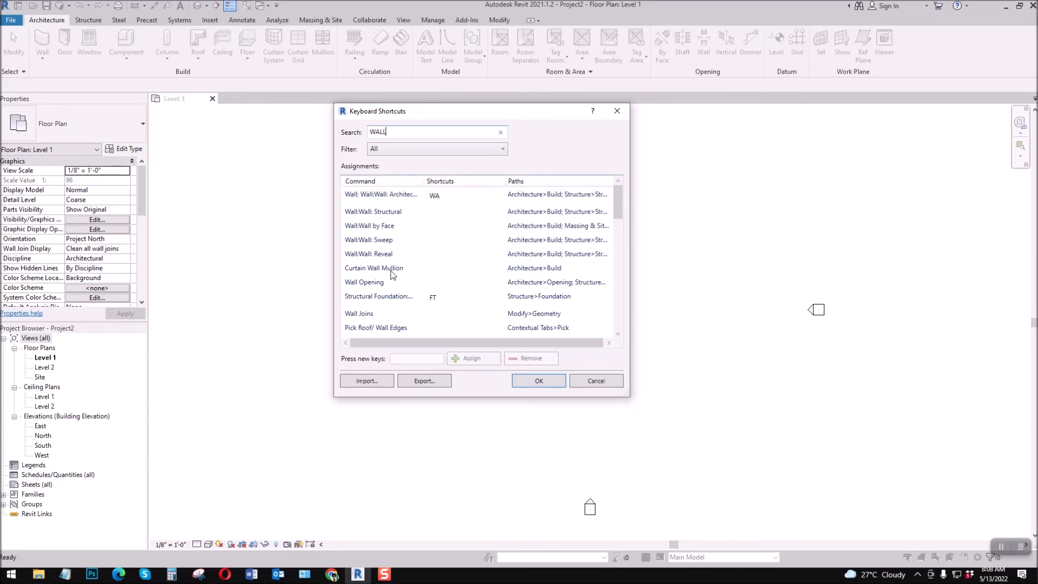
# Assign CWM to Curtain Wall Mullion and save the shortcut changes.
pyautogui.click(373, 267)
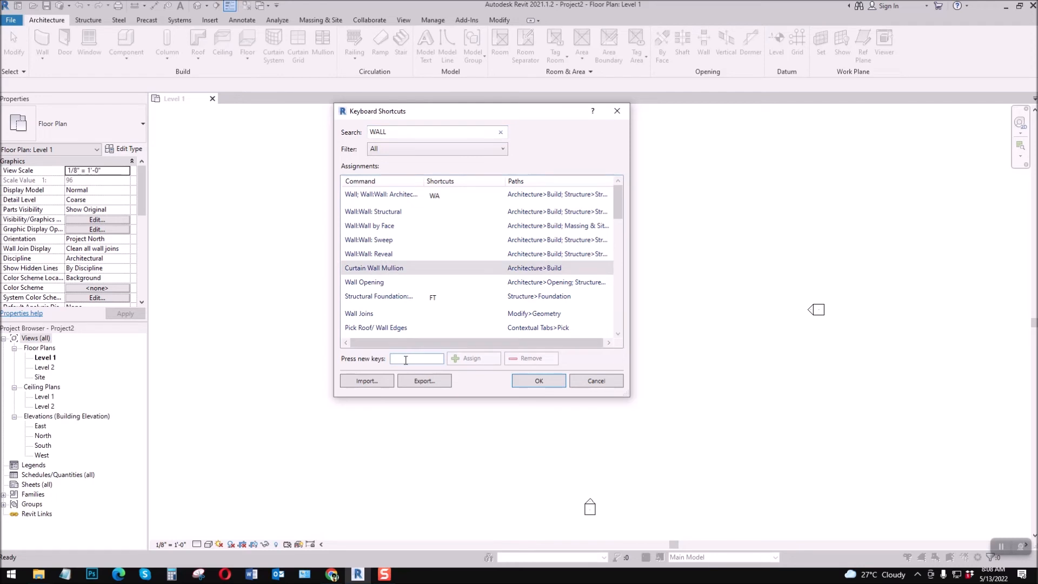
pyautogui.write('CW')
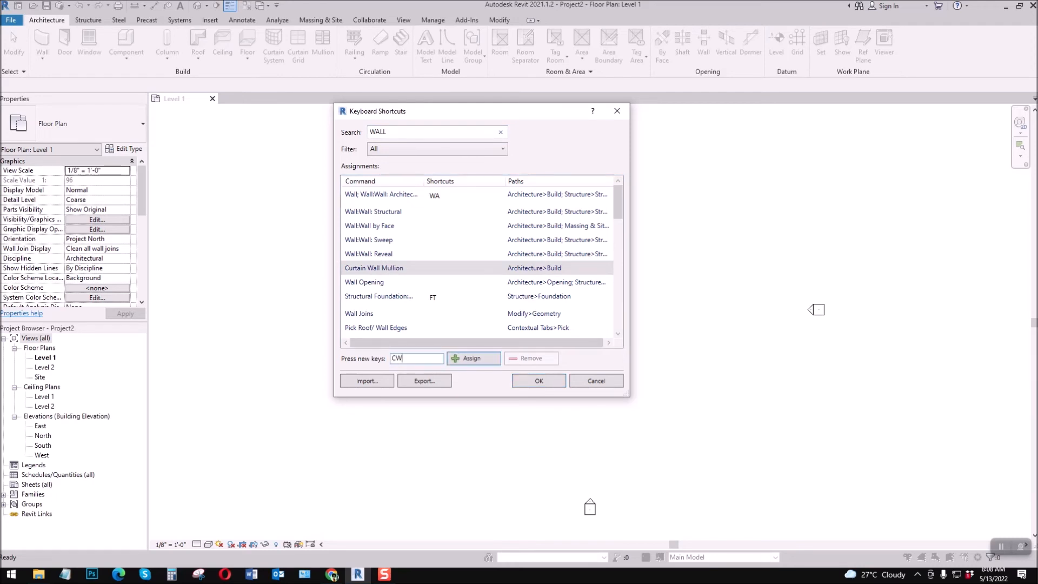
pyautogui.click(473, 358)
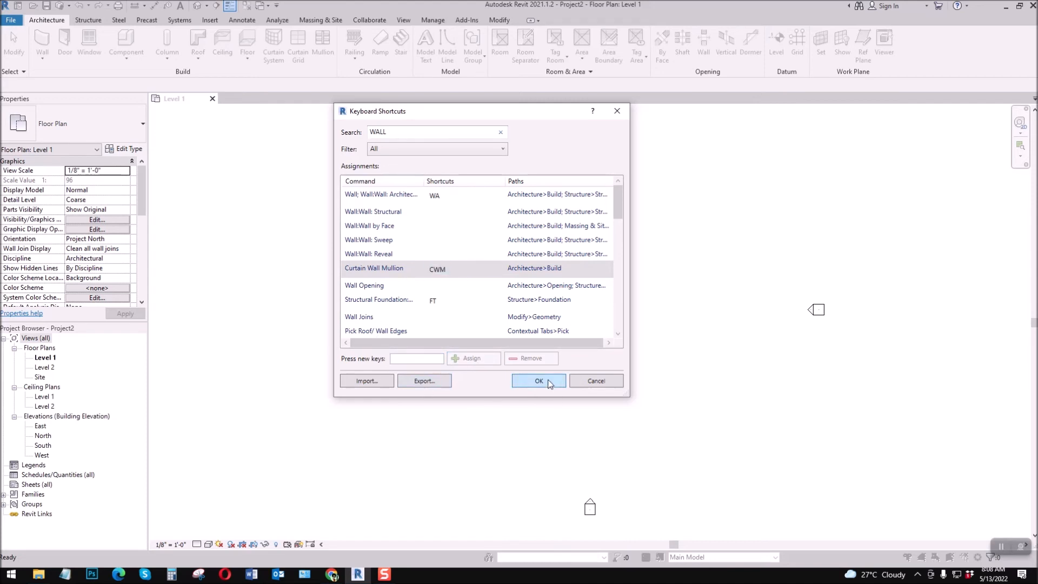
pyautogui.click(539, 381)
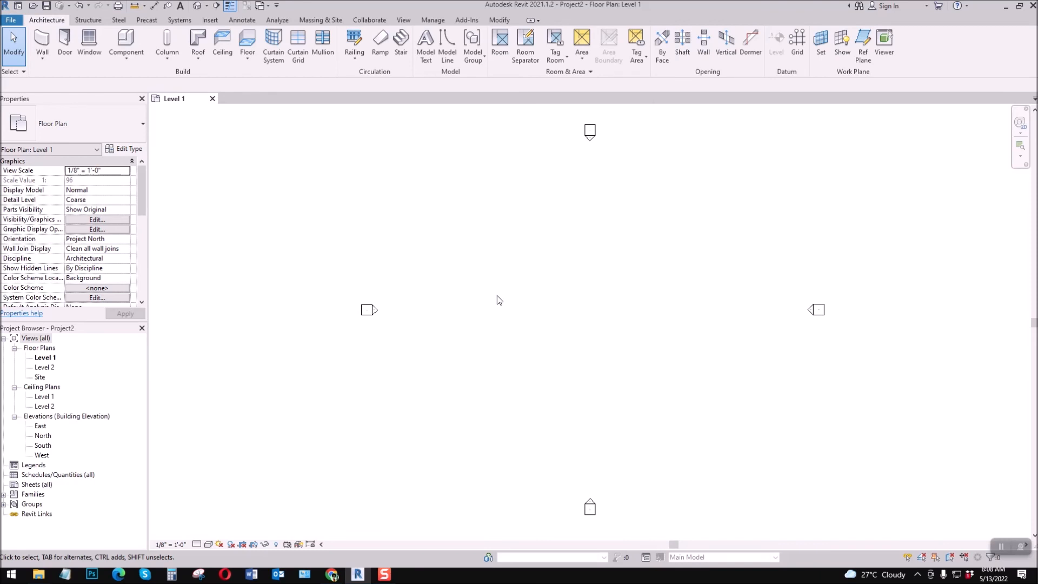
pyautogui.moveTo(502, 297)
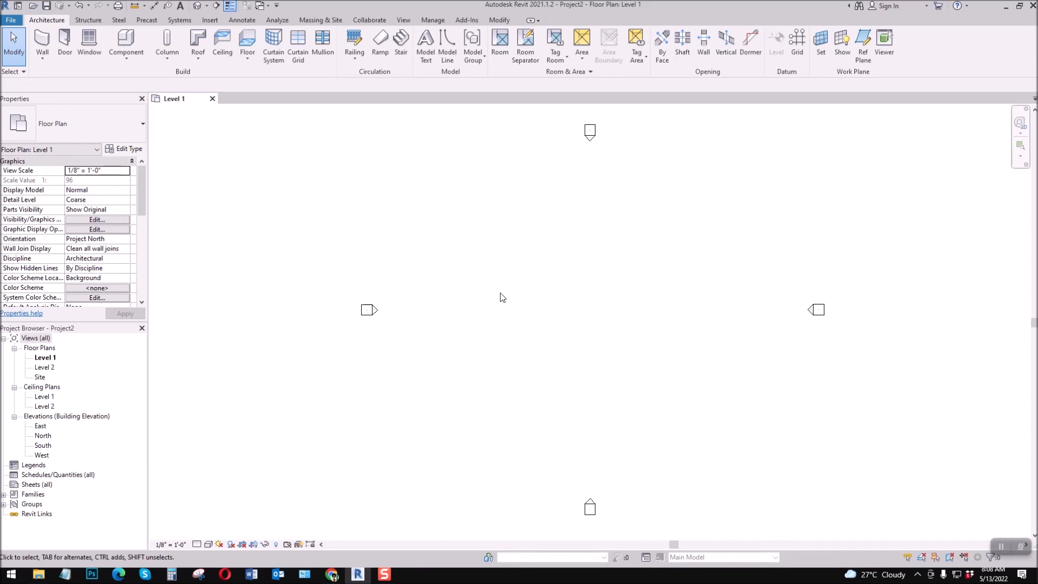